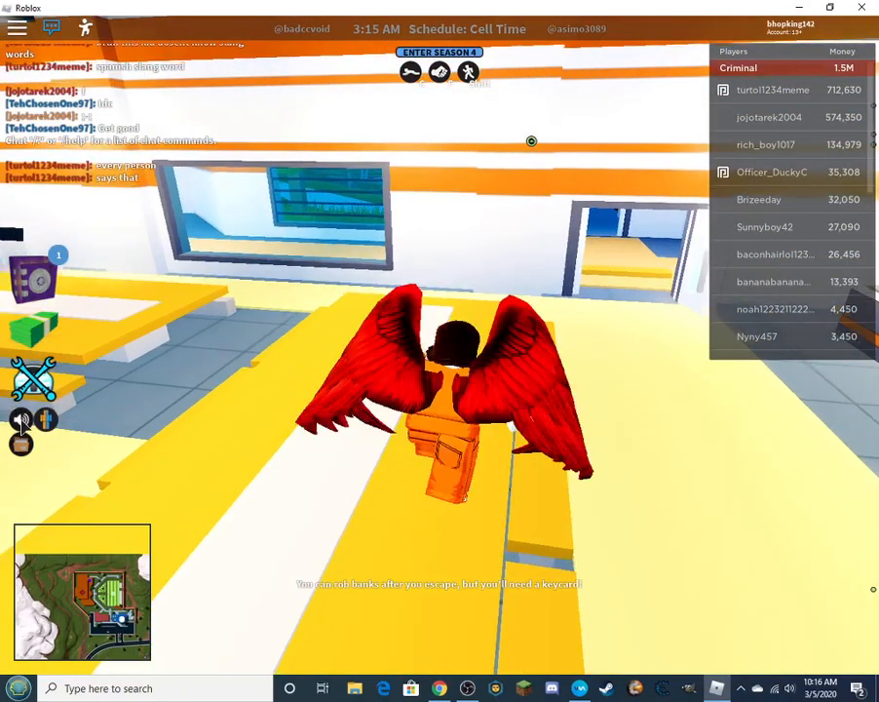
# Adjust the Volume in Roblox's in-game Settings, then resume play with Nopde Engine on top
pyautogui.press('Escape')
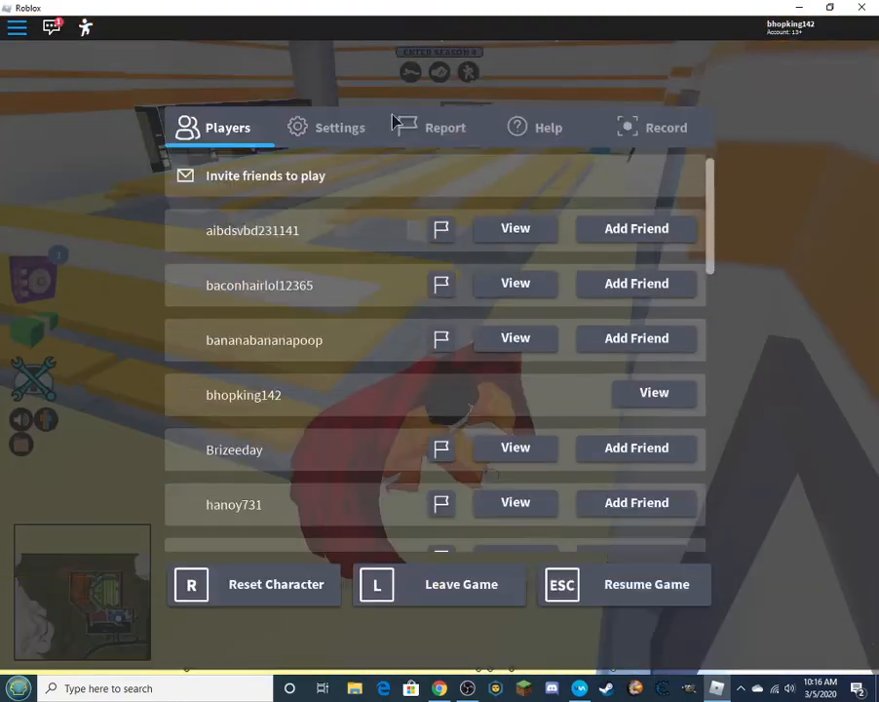
pyautogui.click(339, 127)
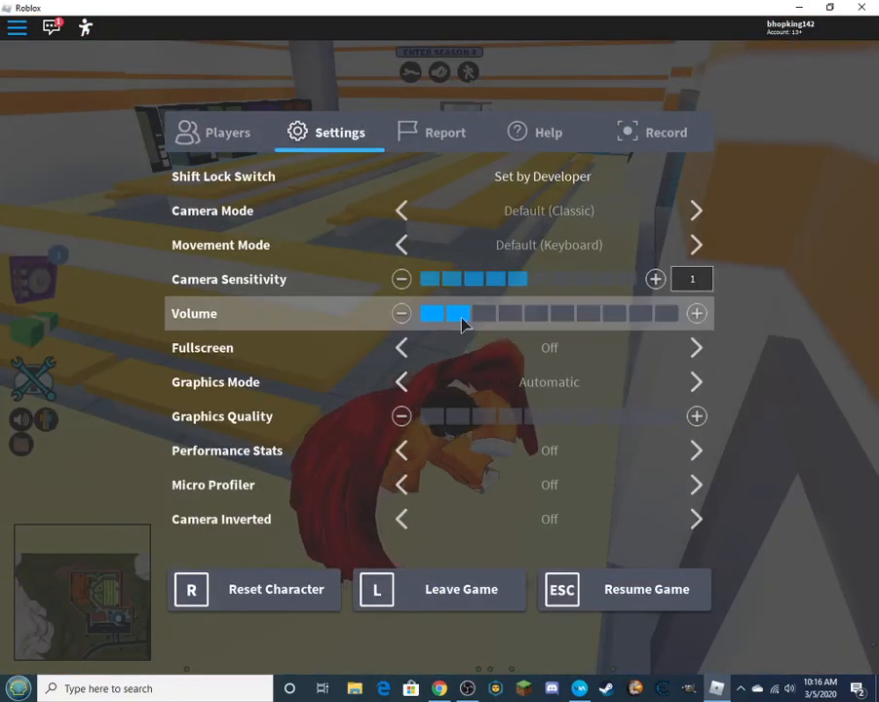
pyautogui.click(624, 588)
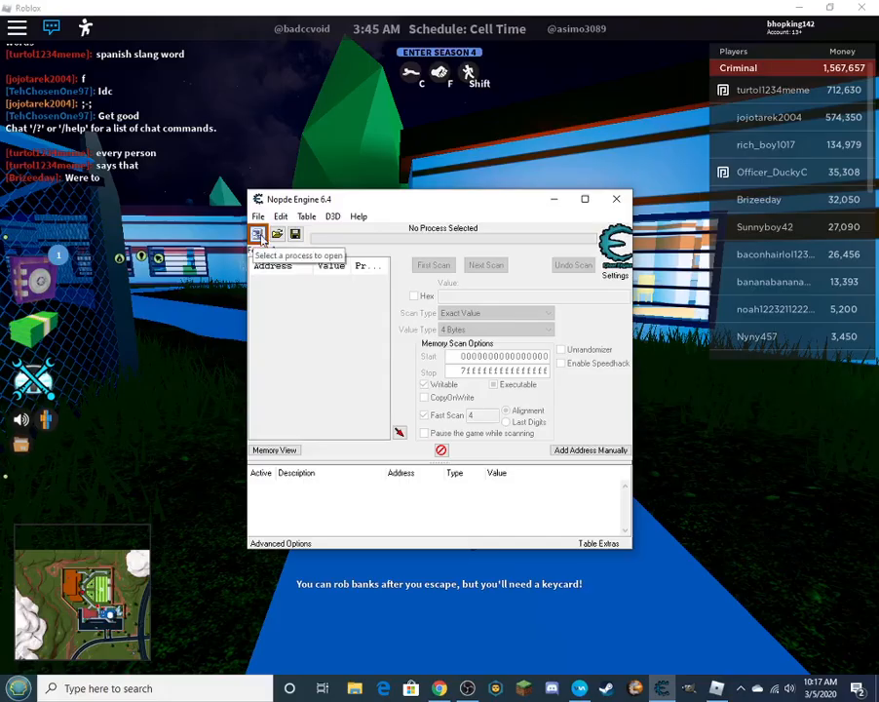
# Attach Nopde Engine to RobloxPlayerBeta.exe from the Process List and reposition the scanner window
pyautogui.click(258, 233)
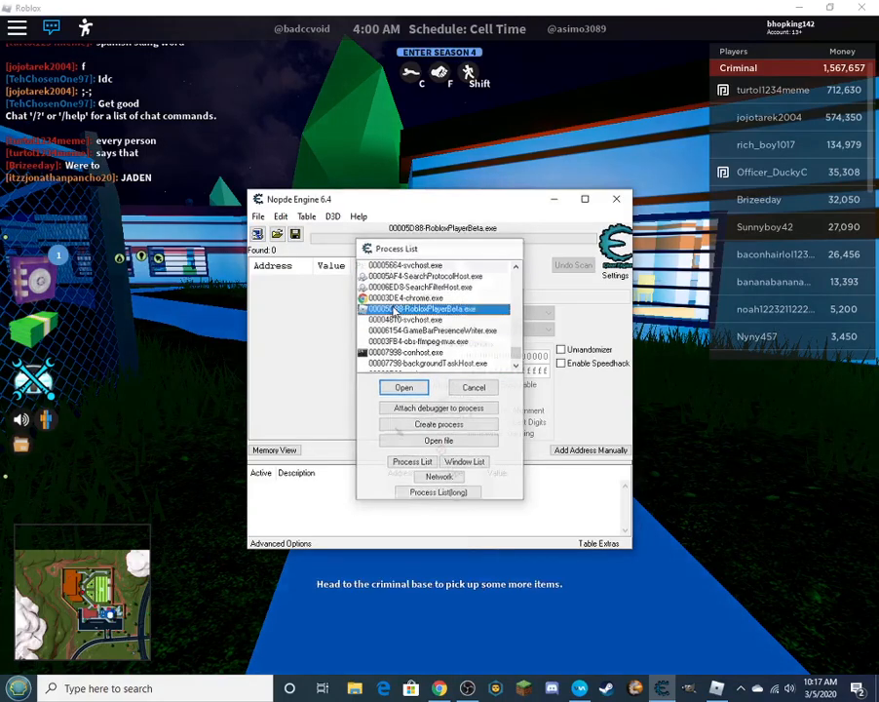
pyautogui.click(403, 386)
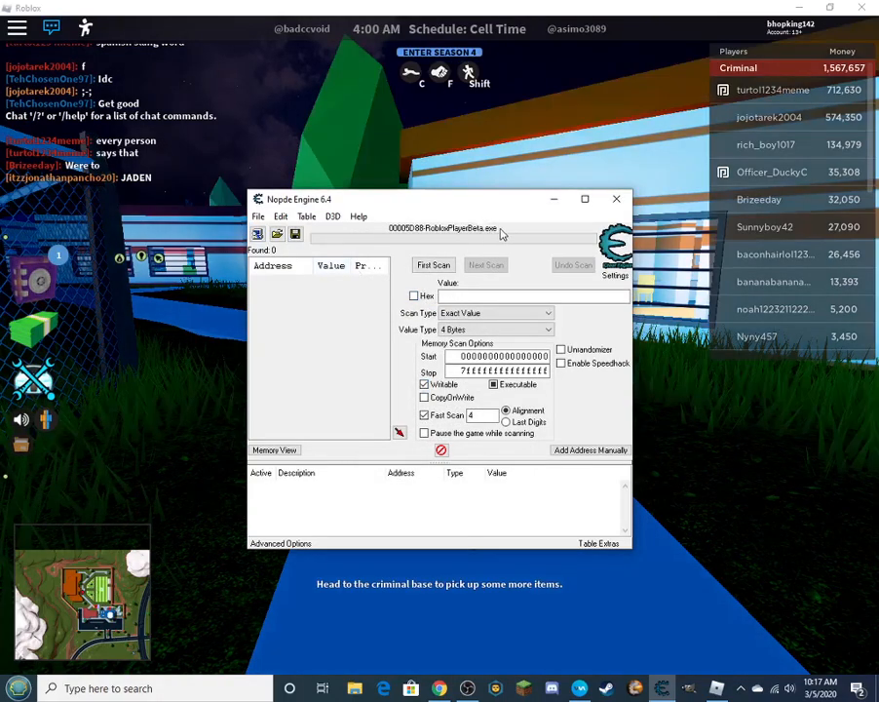
pyautogui.moveTo(438, 199); pyautogui.dragTo(595, 223)
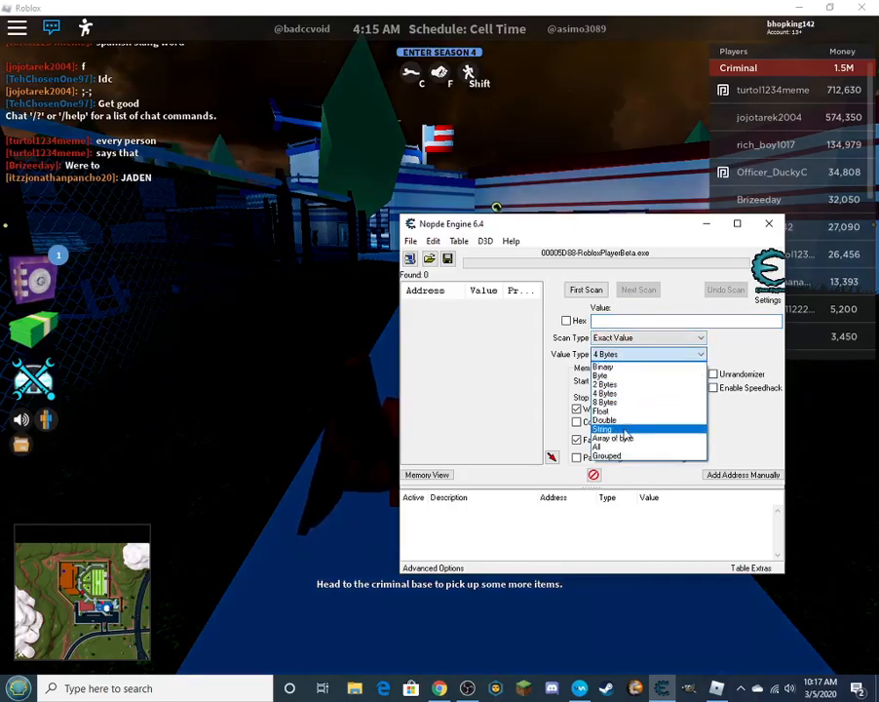
pyautogui.click(603, 429)
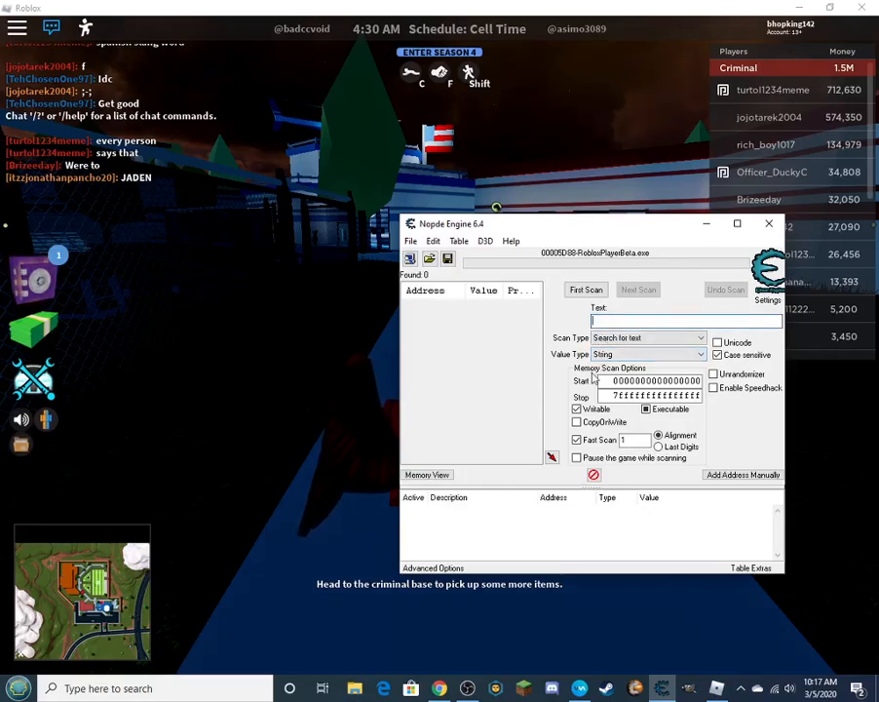
pyautogui.write('@33DC')
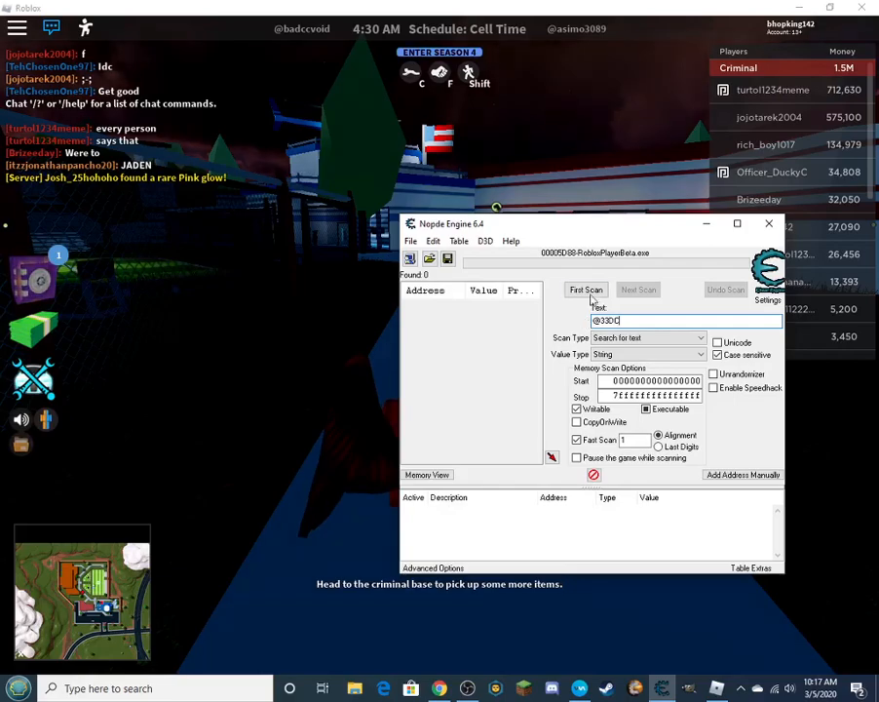
pyautogui.click(585, 289)
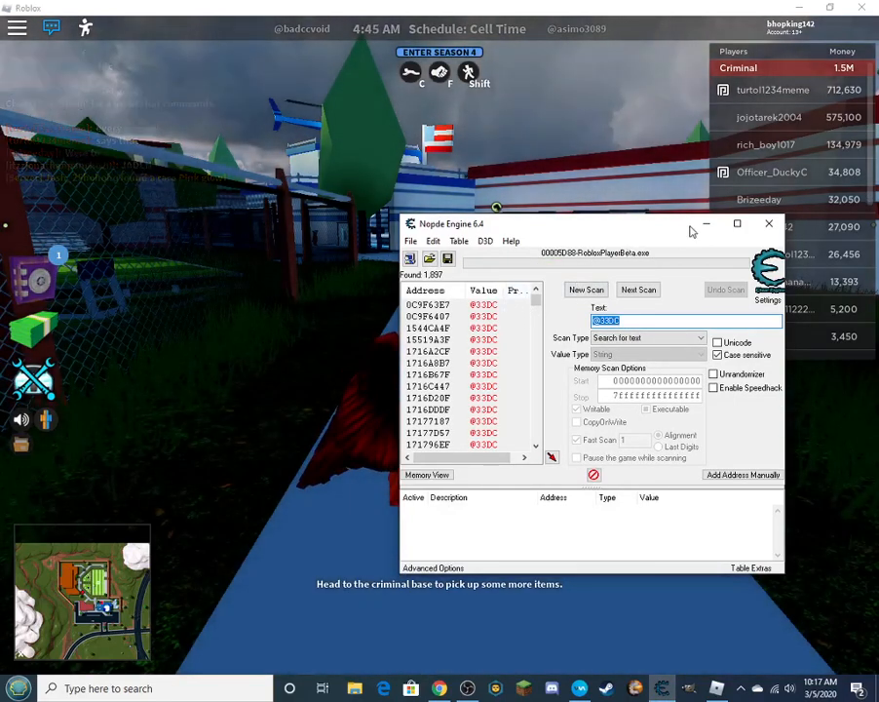
pyautogui.click(448, 304)
pyautogui.write('@33A')
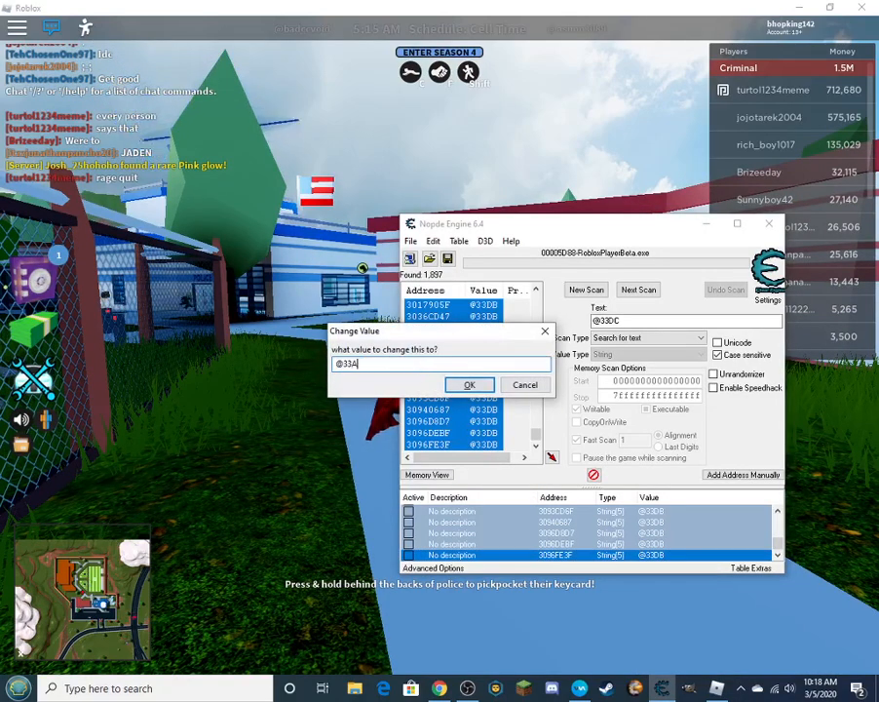
pyautogui.click(468, 384)
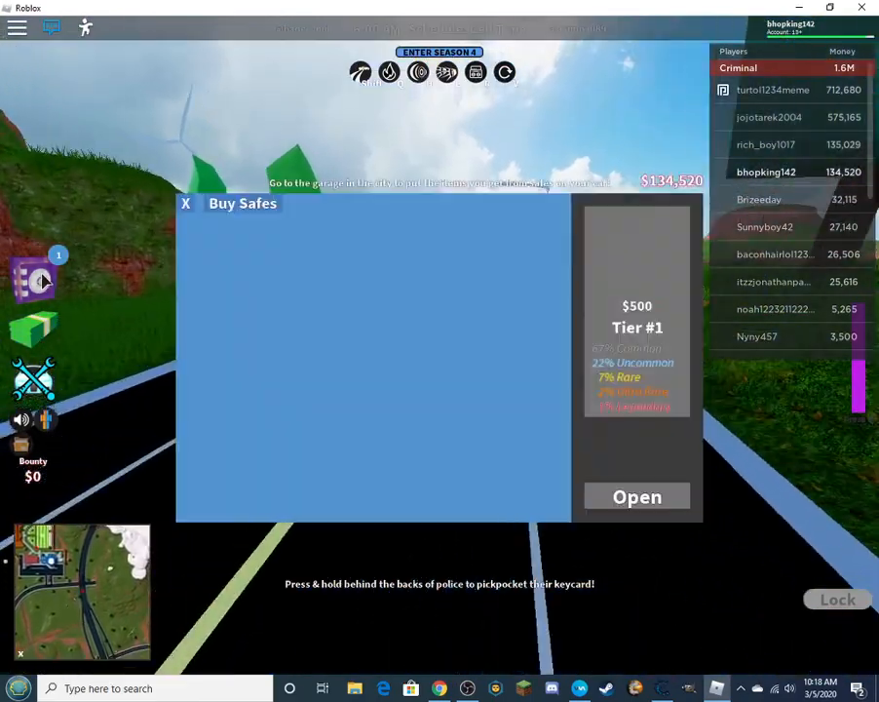
# Close the Buy Safes window and bring Nopde Engine back to the front
pyautogui.click(636, 497)
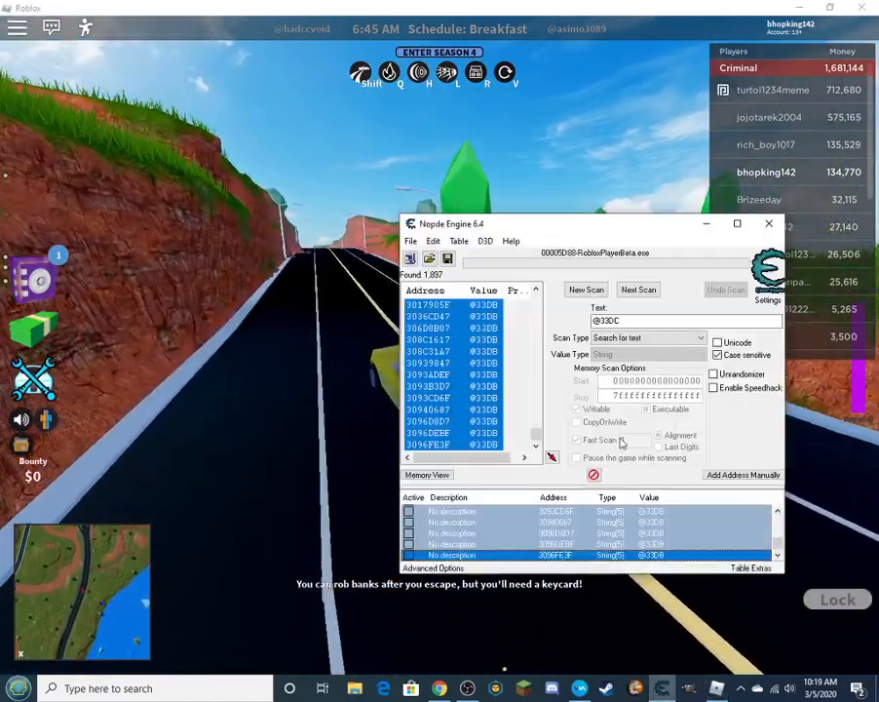
pyautogui.click(768, 223)
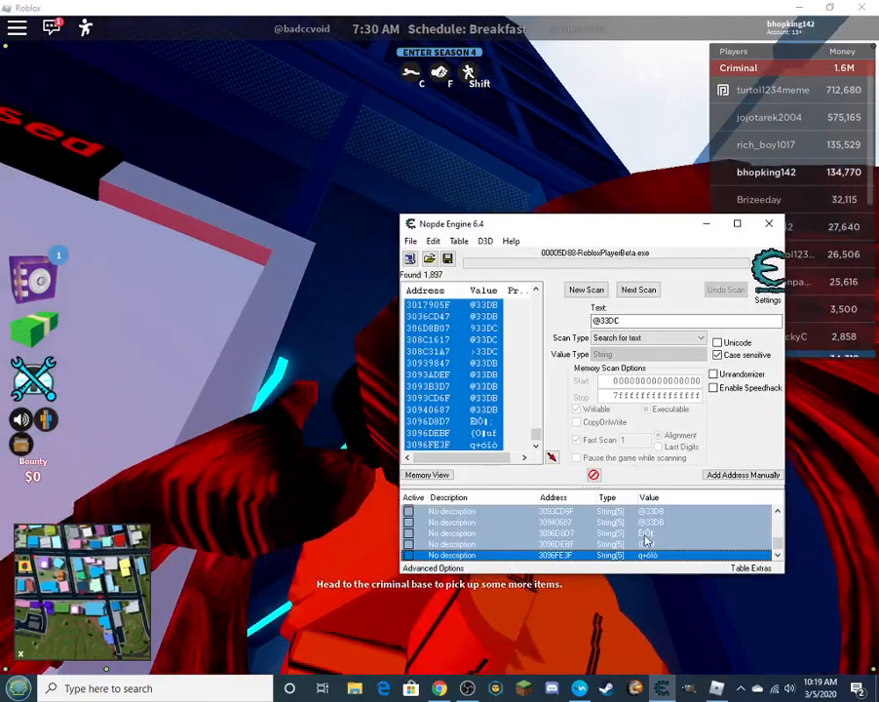
pyautogui.click(555, 522)
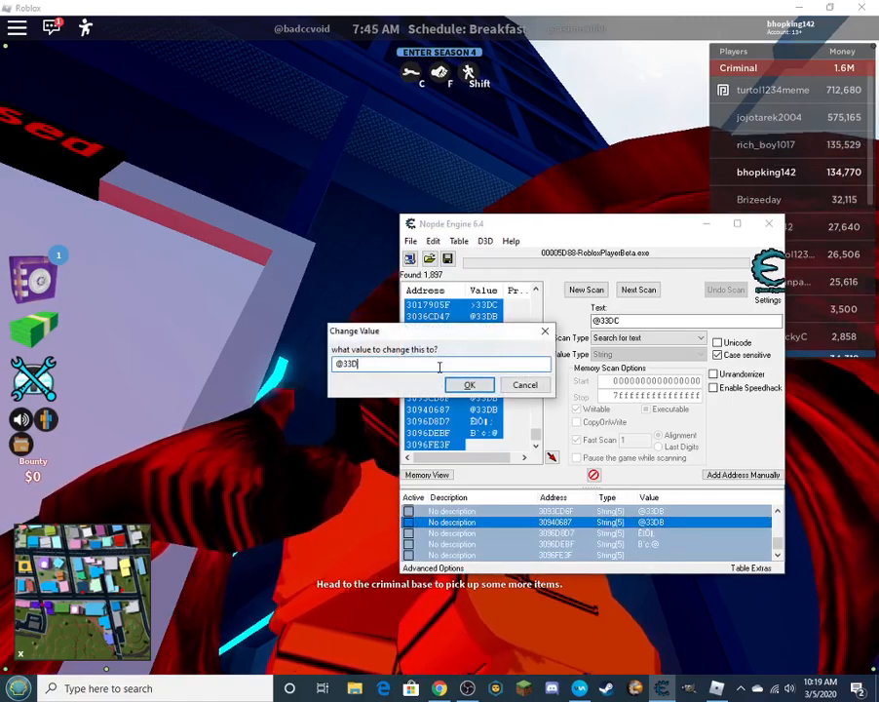
pyautogui.click(468, 385)
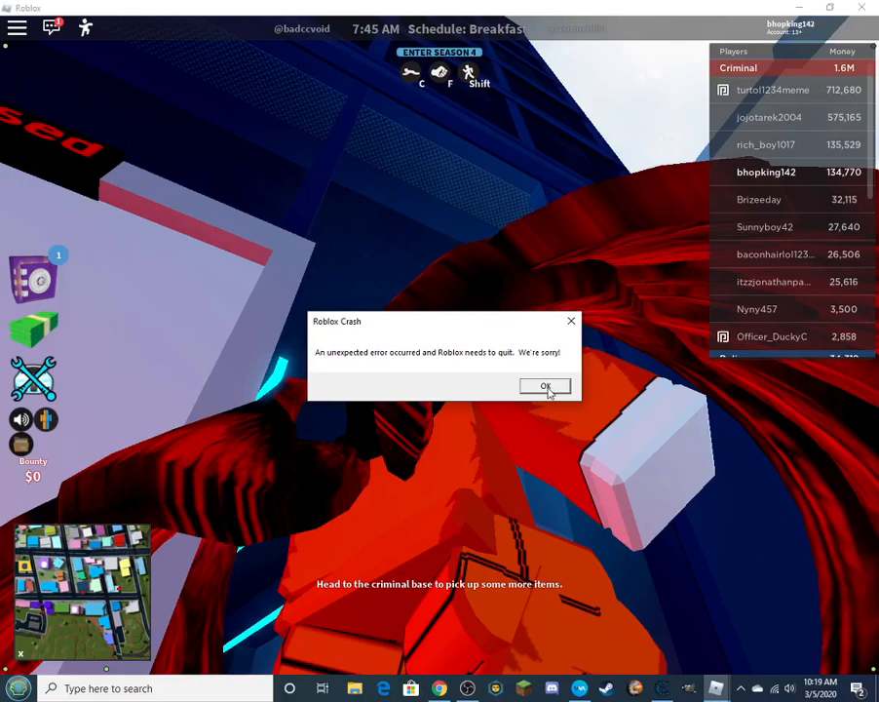
pyautogui.click(546, 386)
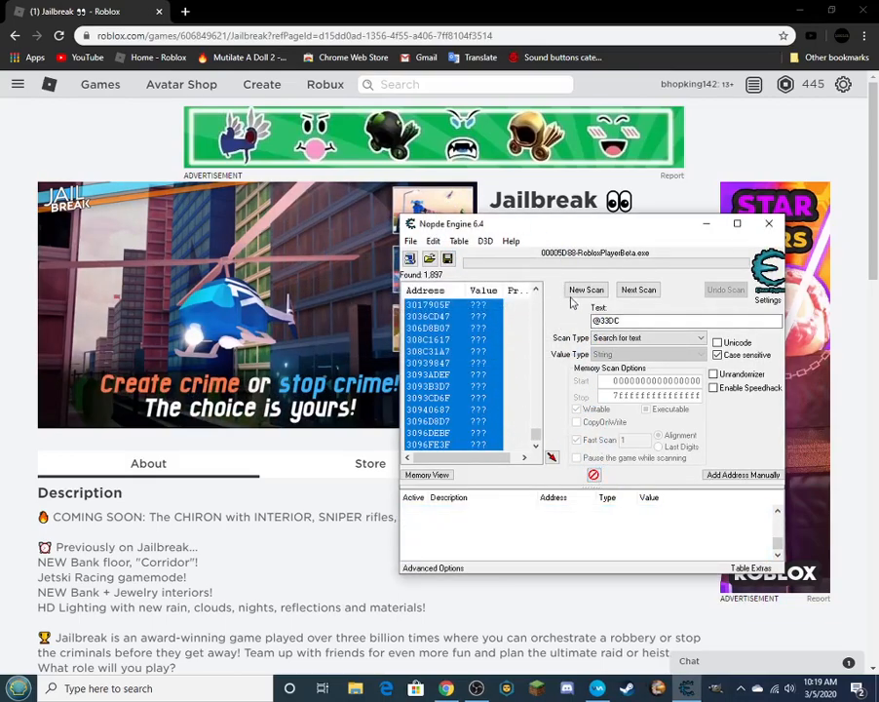
# Clear the scan results with New Scan and return to the Jailbreak game page
pyautogui.click(585, 288)
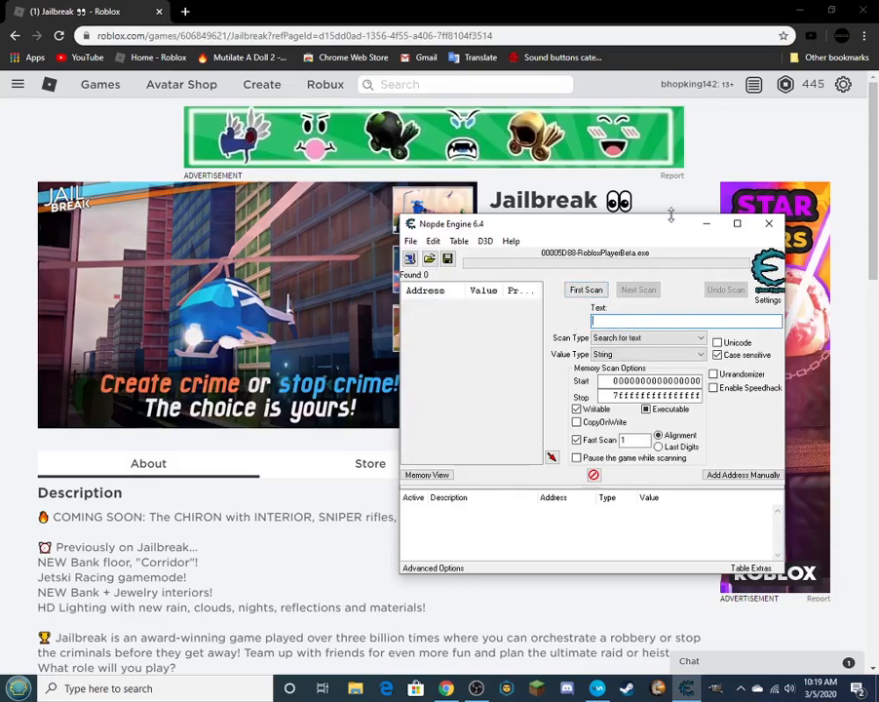
pyautogui.click(769, 223)
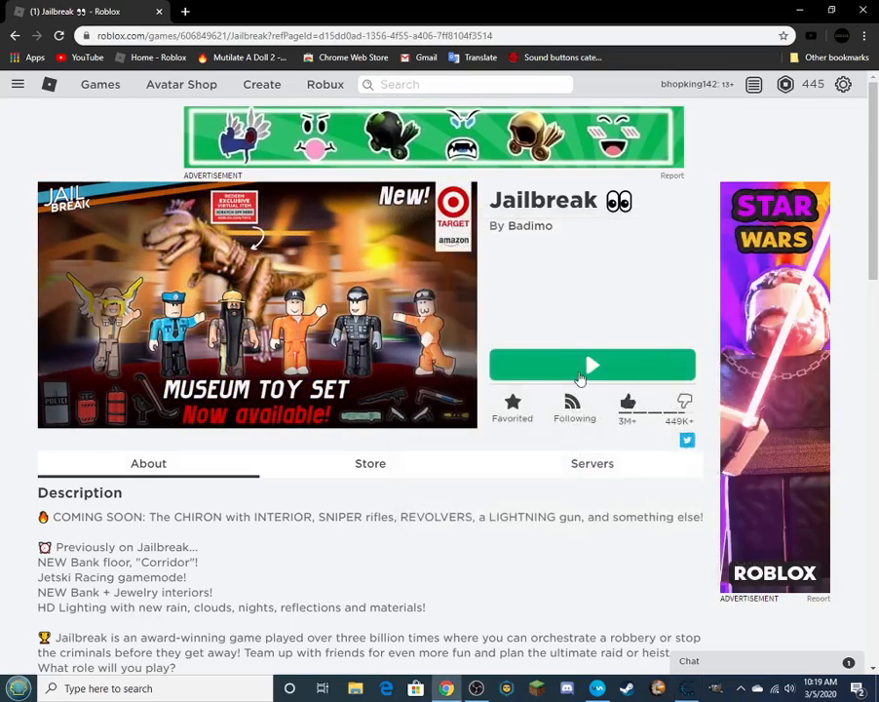